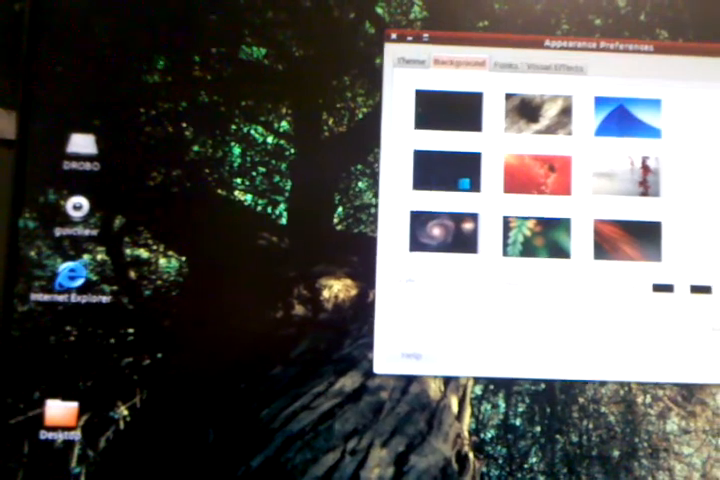
pyautogui.moveTo(540, 120)
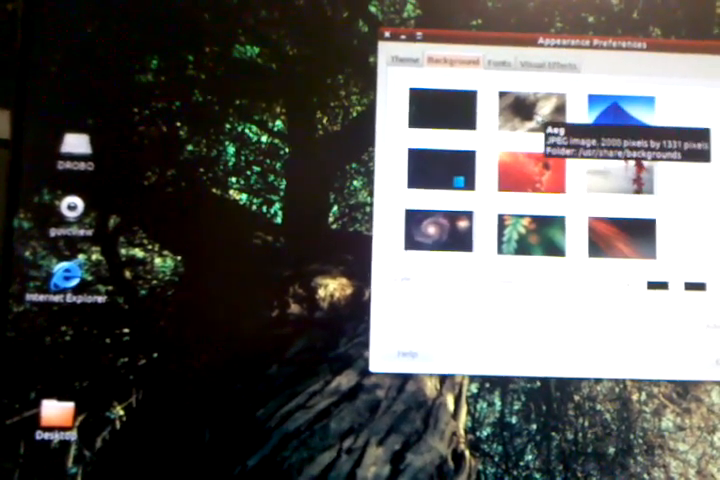
pyautogui.click(548, 65)
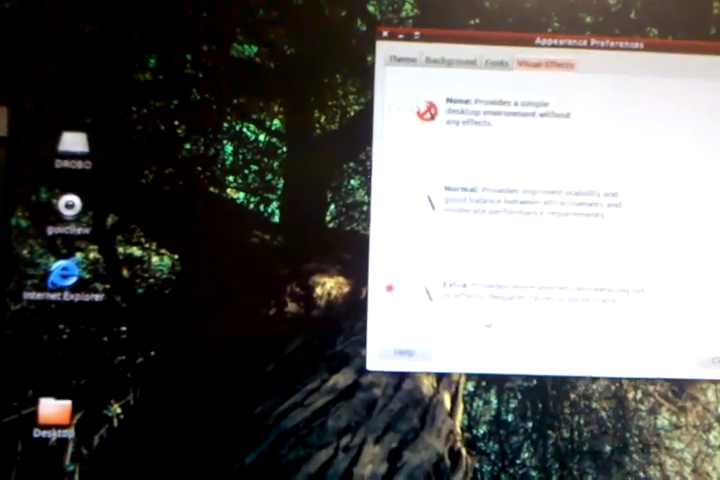
pyautogui.click(485, 74)
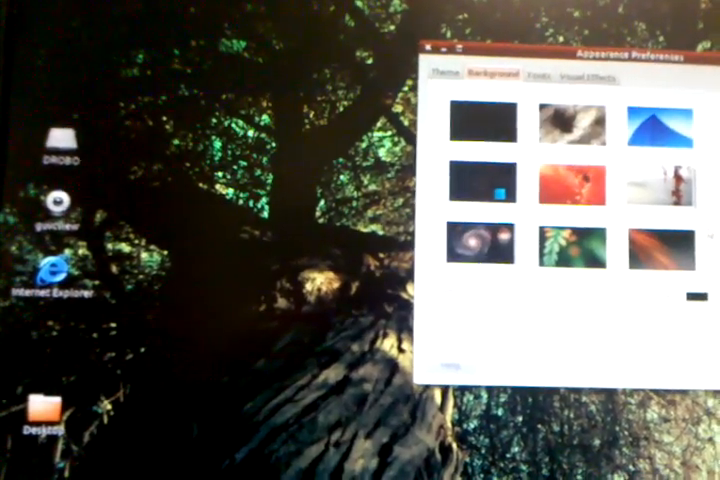